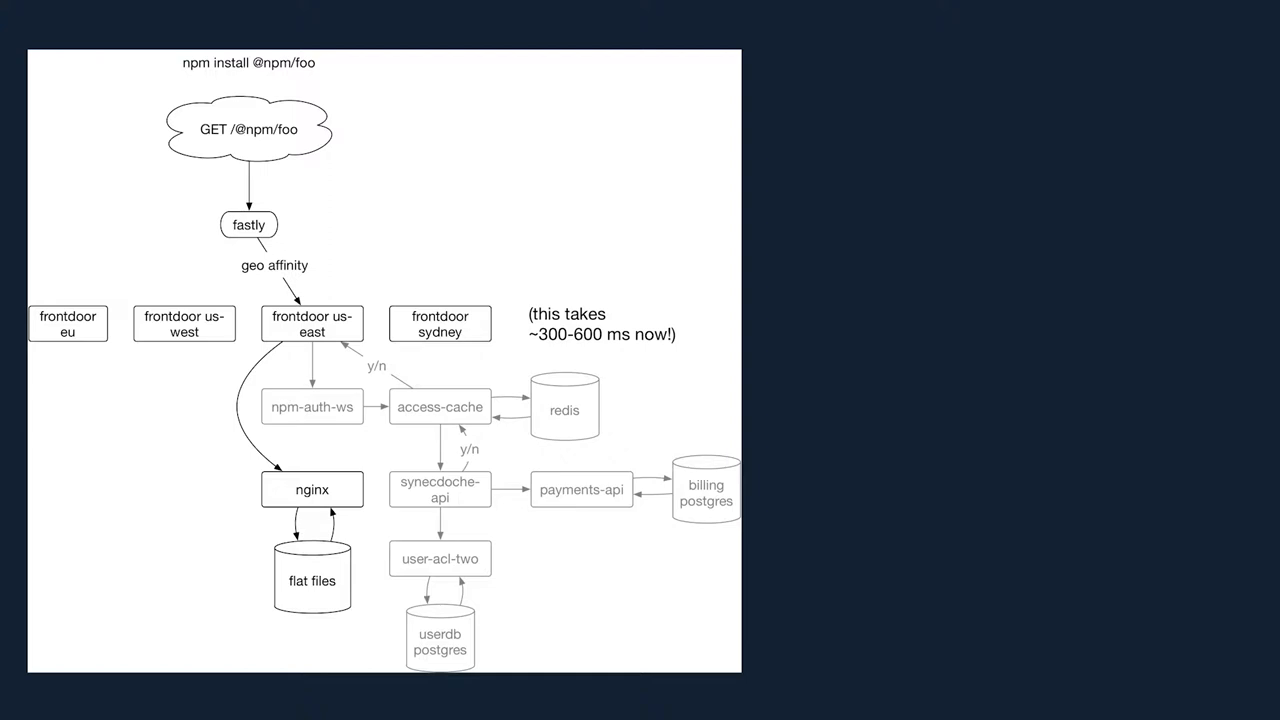
Advance to the slide showing the second request for the package tarball
key("Right")
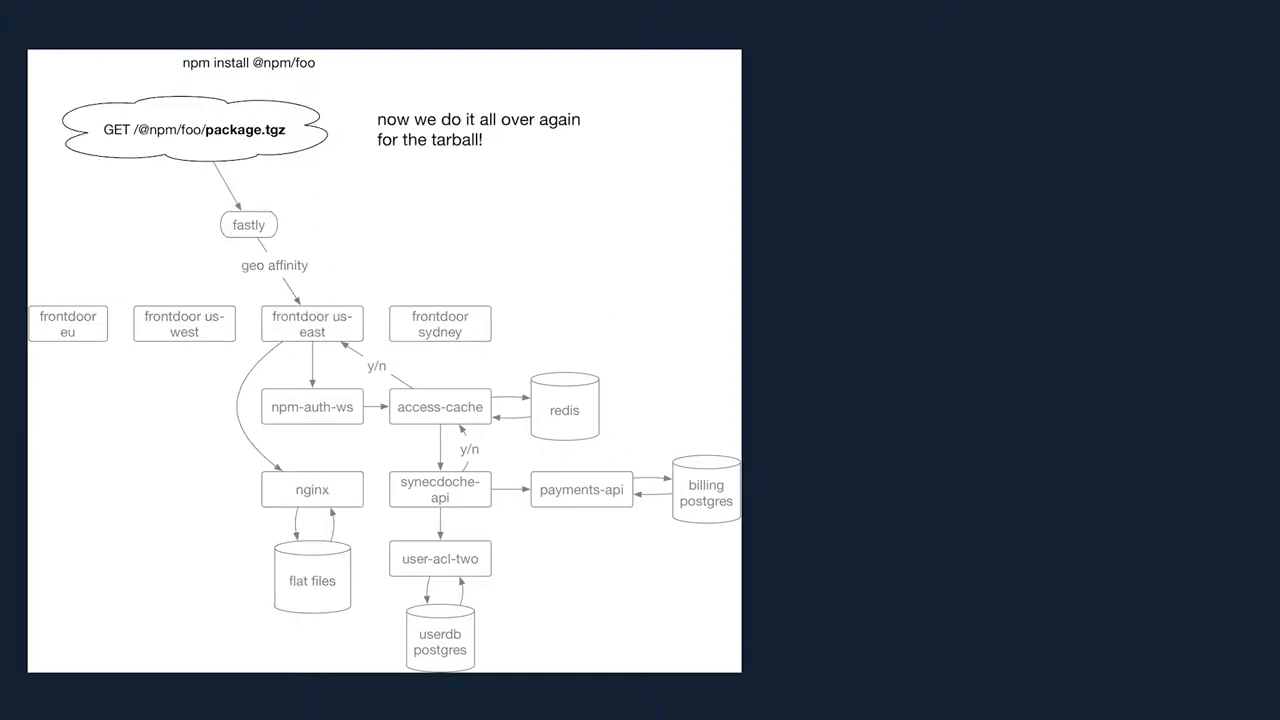